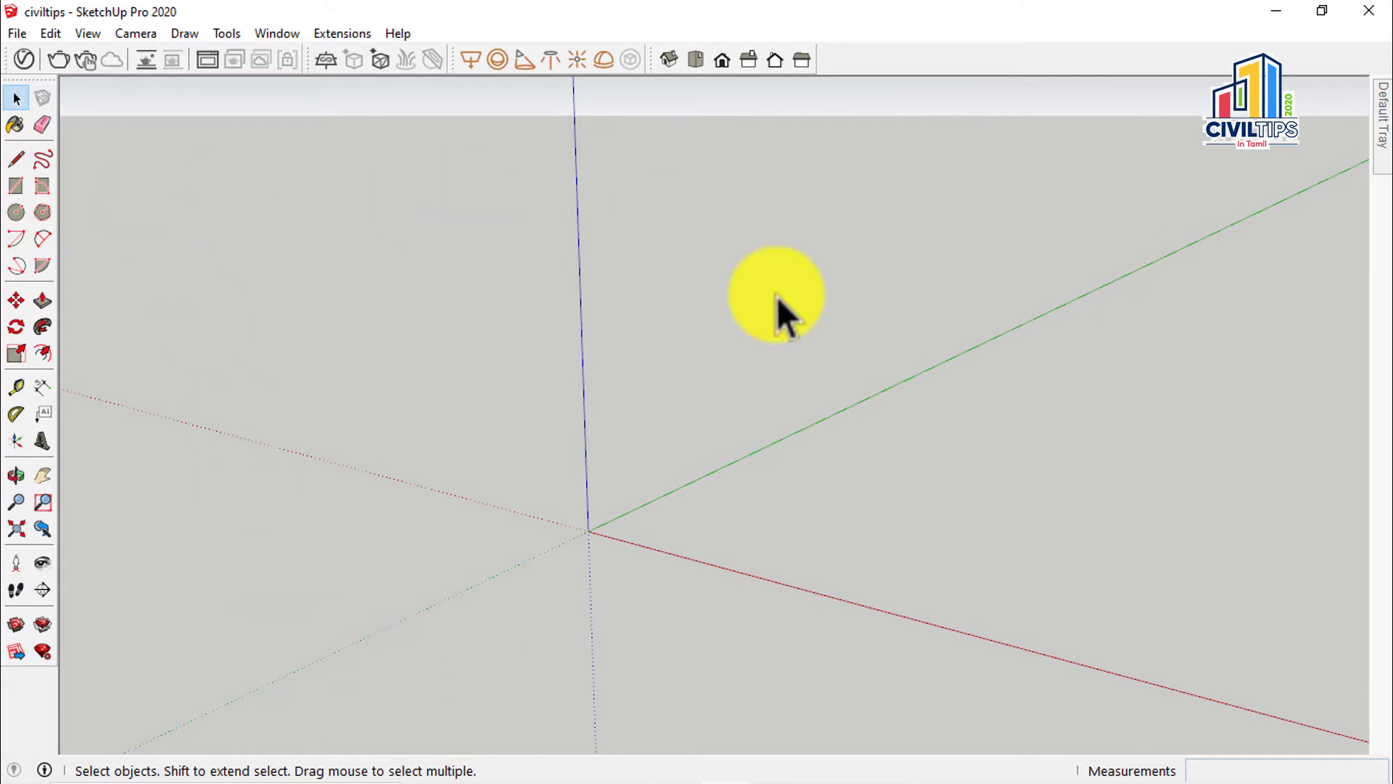
- Bring the off-screen box into view with Zoom Extents, then back the camera off slightly
left_click(15, 475)
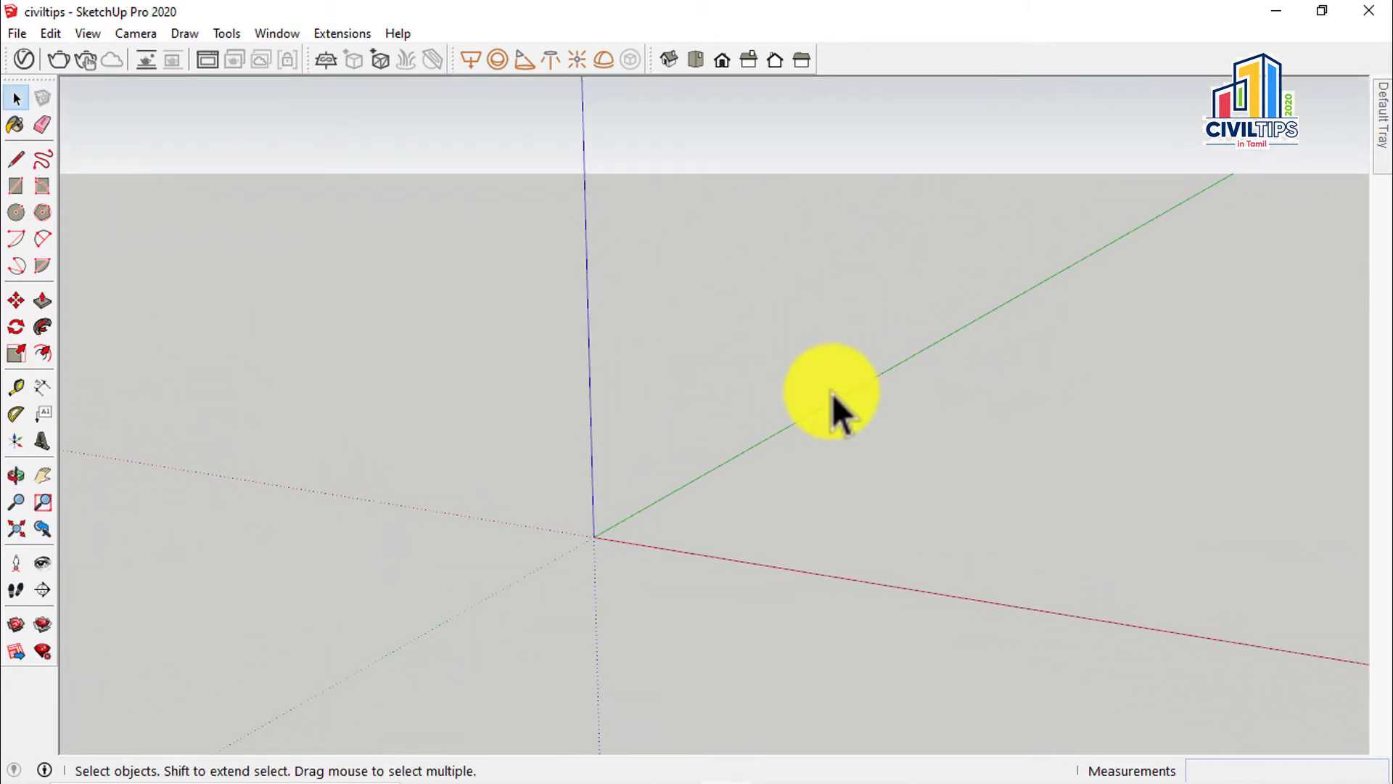
mouse_move(810, 536)
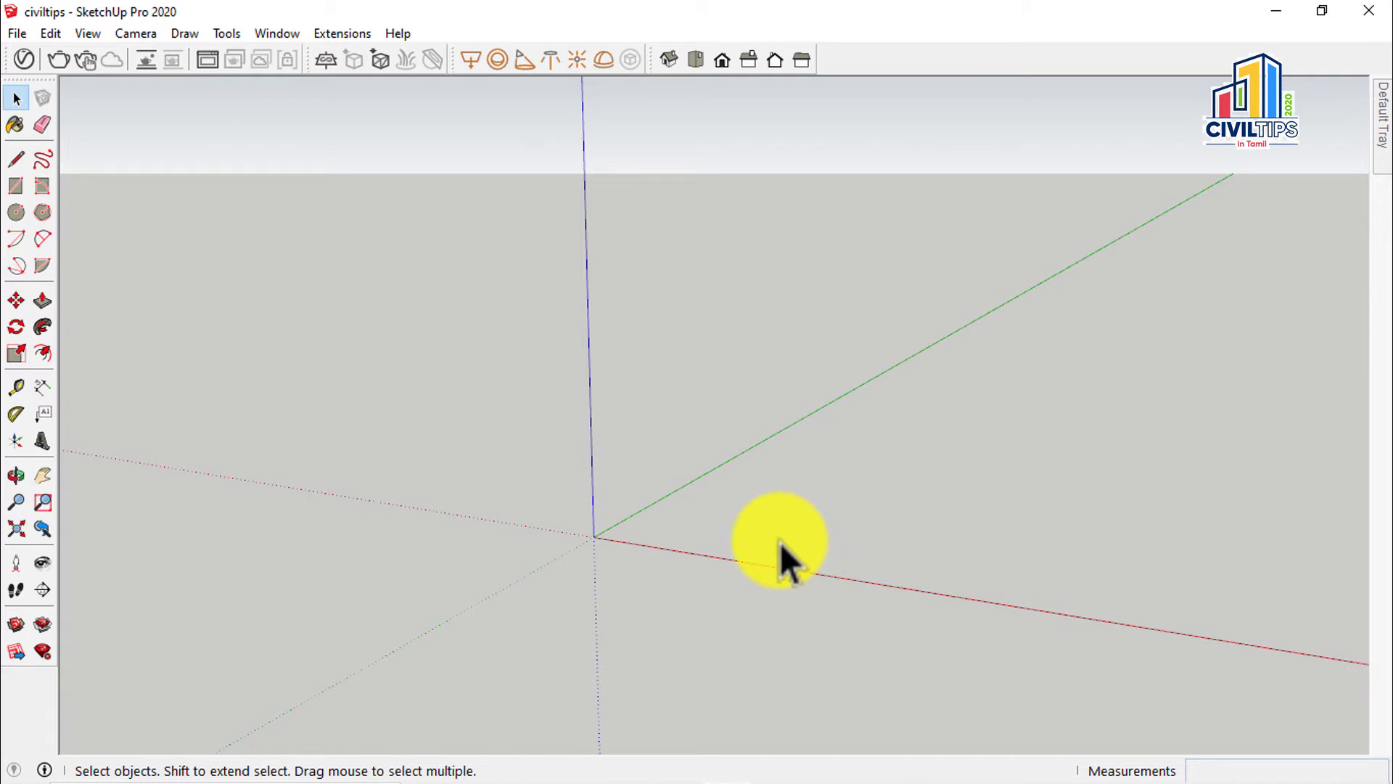
mouse_move(861, 418)
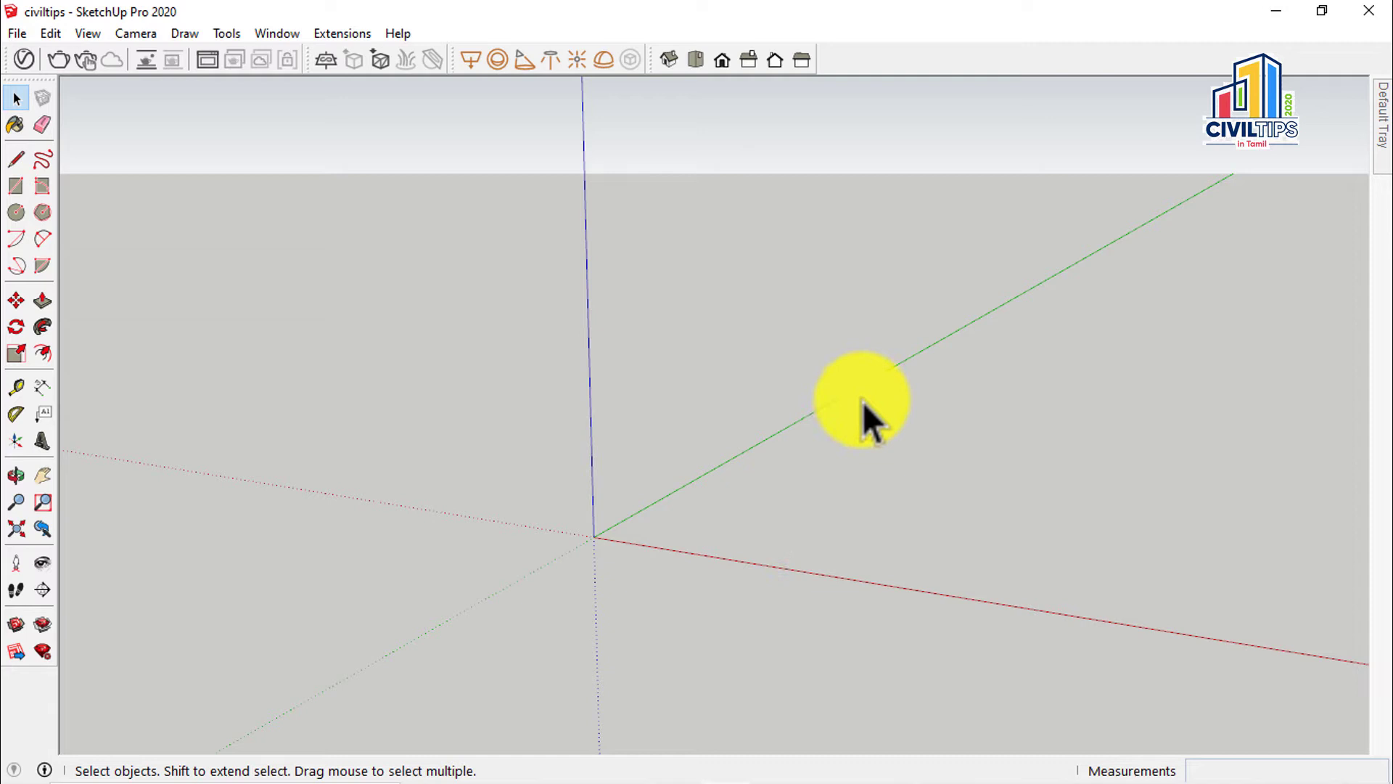
mouse_move(627, 644)
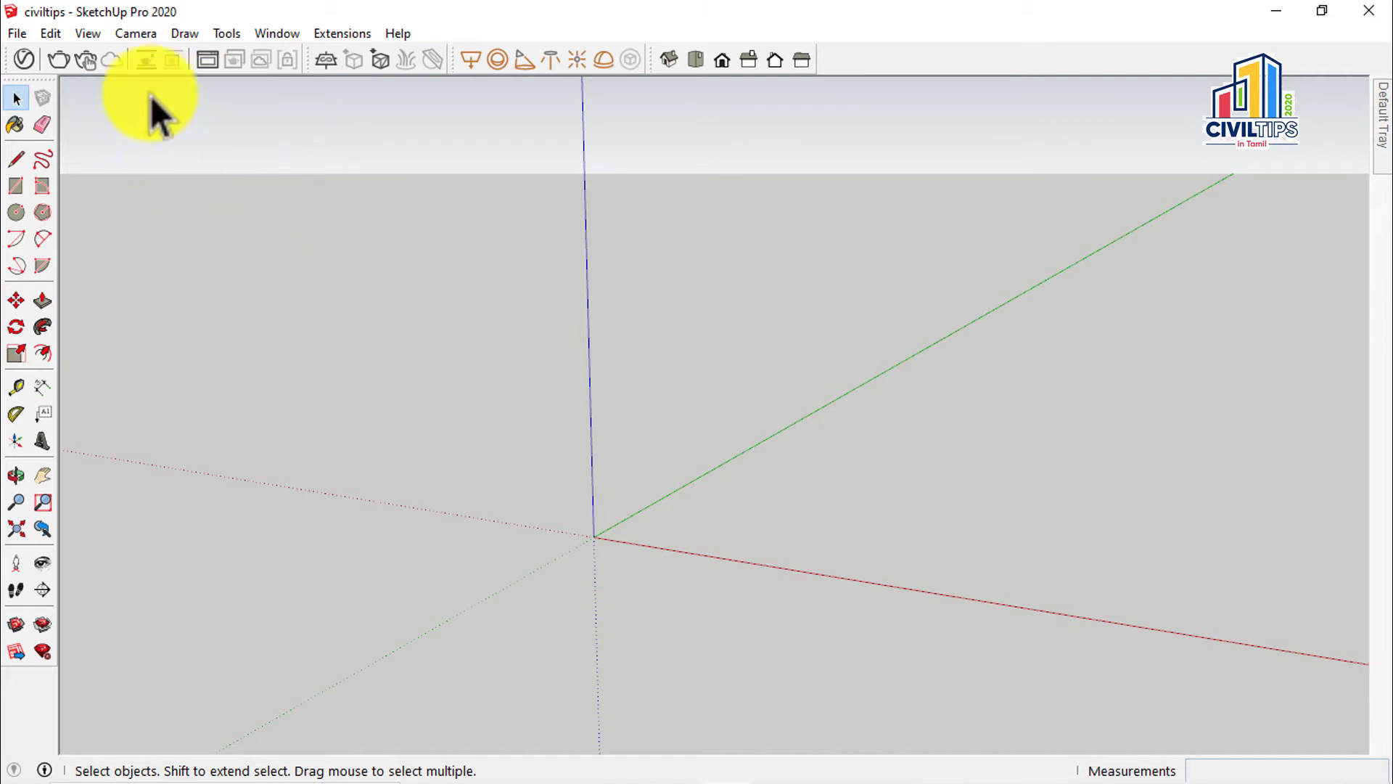
left_click(137, 33)
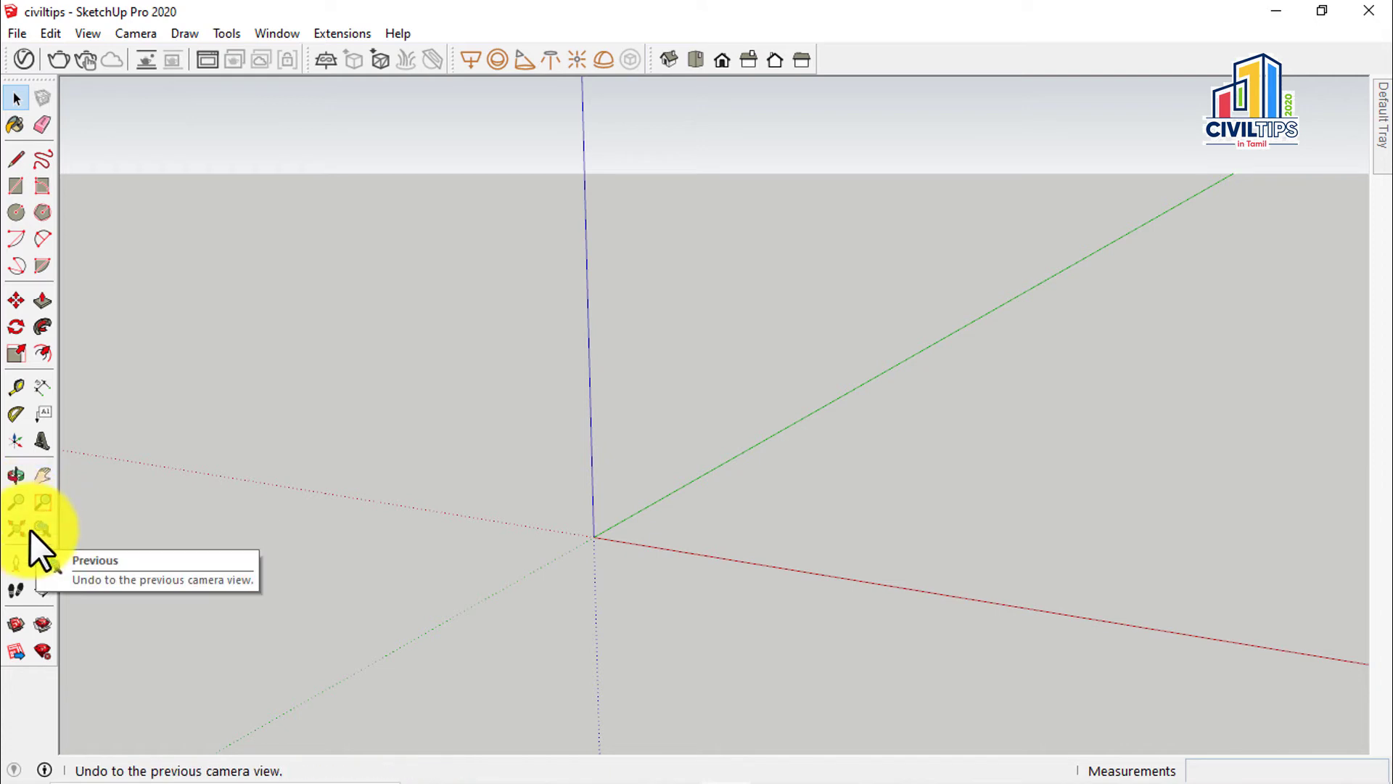
mouse_move(14, 531)
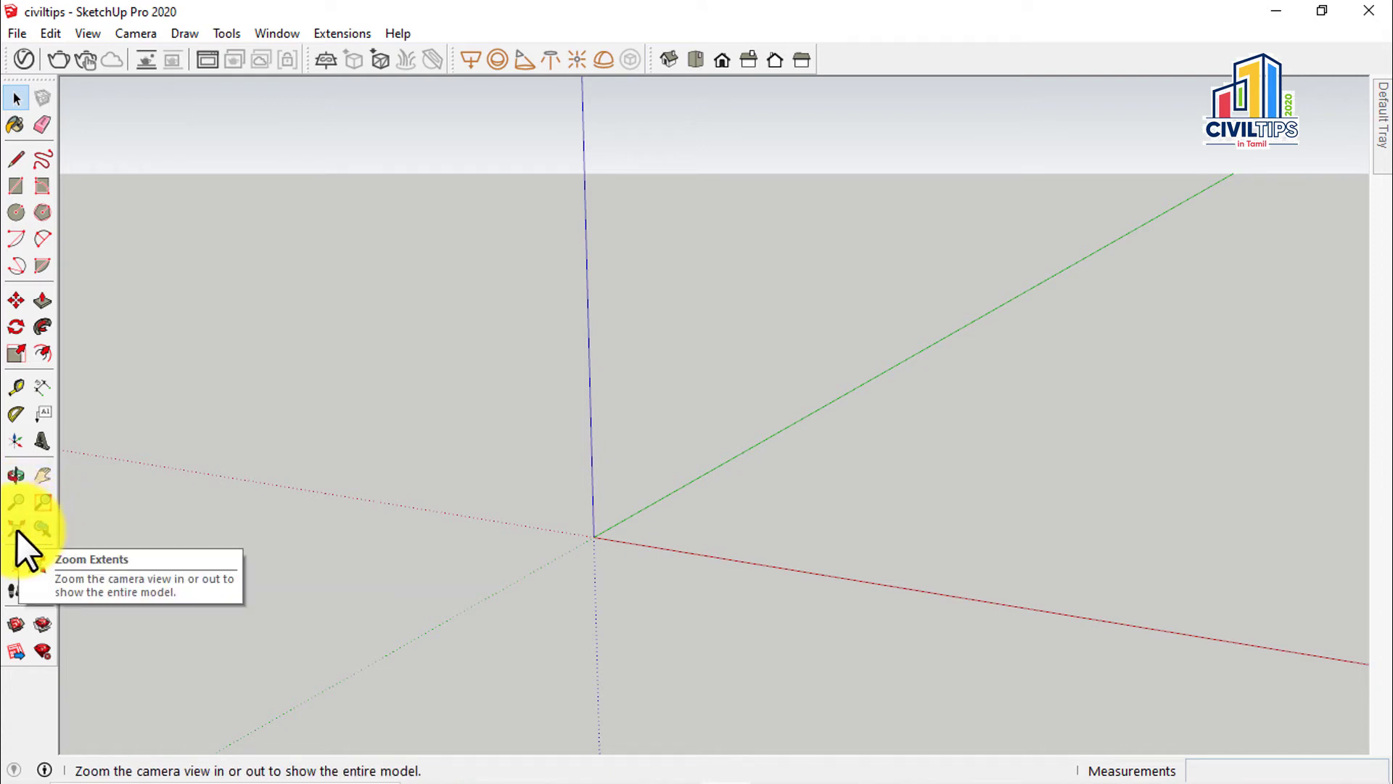
left_click(15, 528)
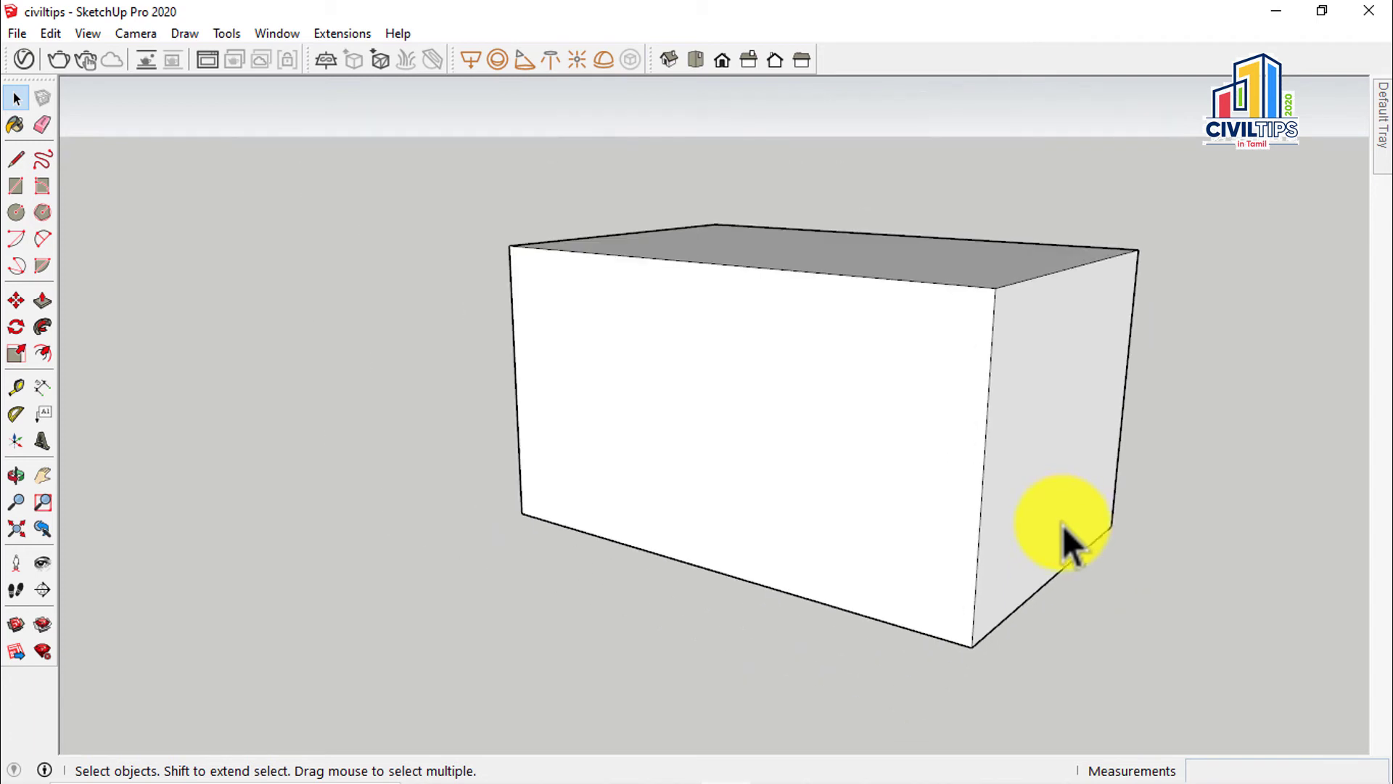
scroll("down", 3)
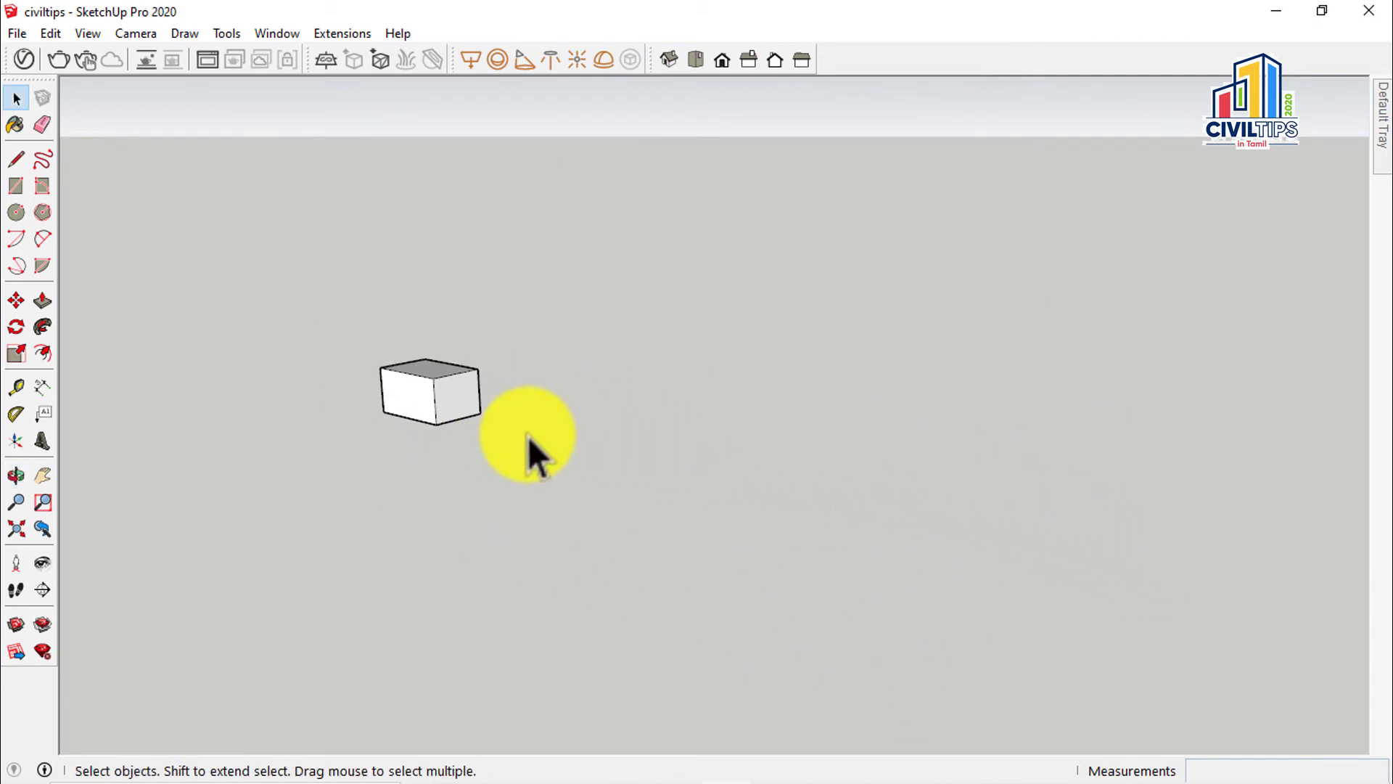
- Fill the view with the box via Zoom Extents and show the command (Ctrl+Shift+E) under Camera
left_click(15, 473)
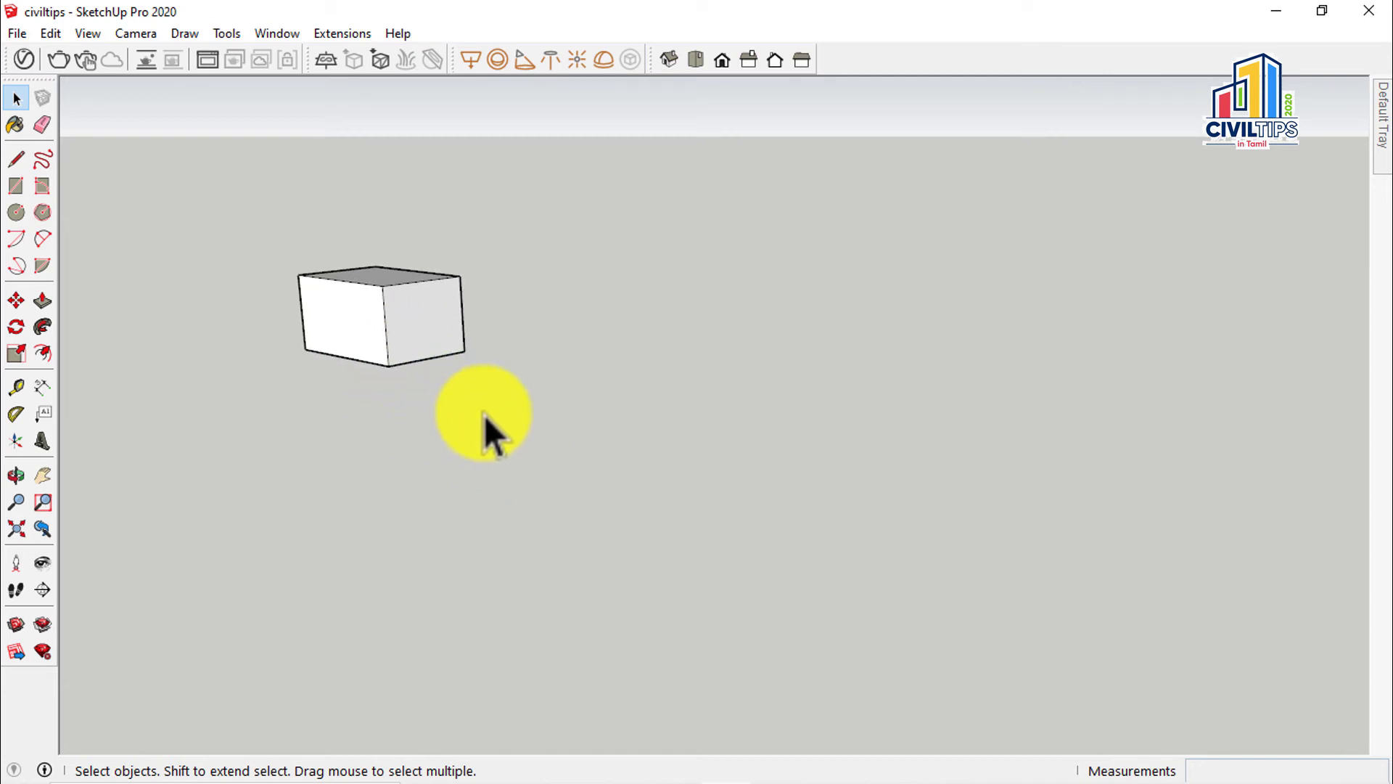
mouse_move(134, 54)
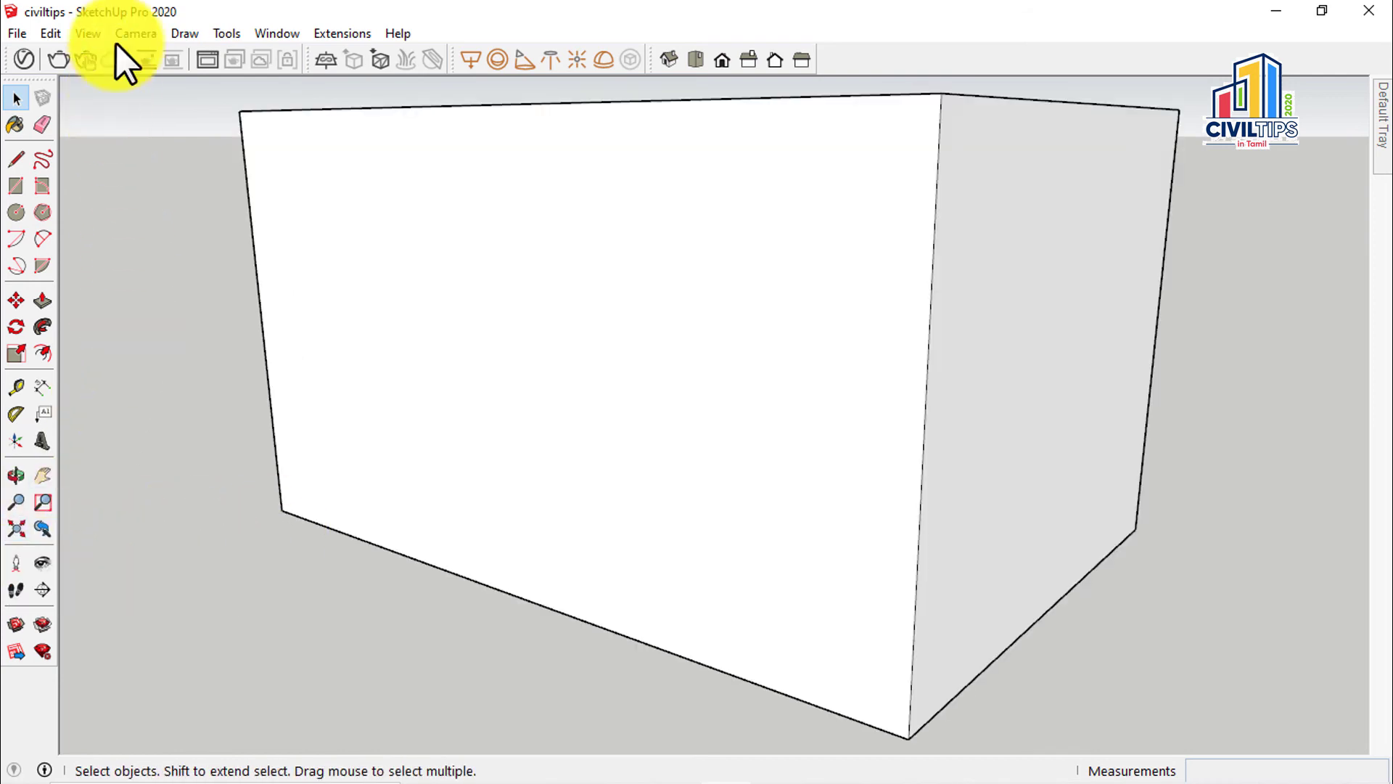
left_click(136, 34)
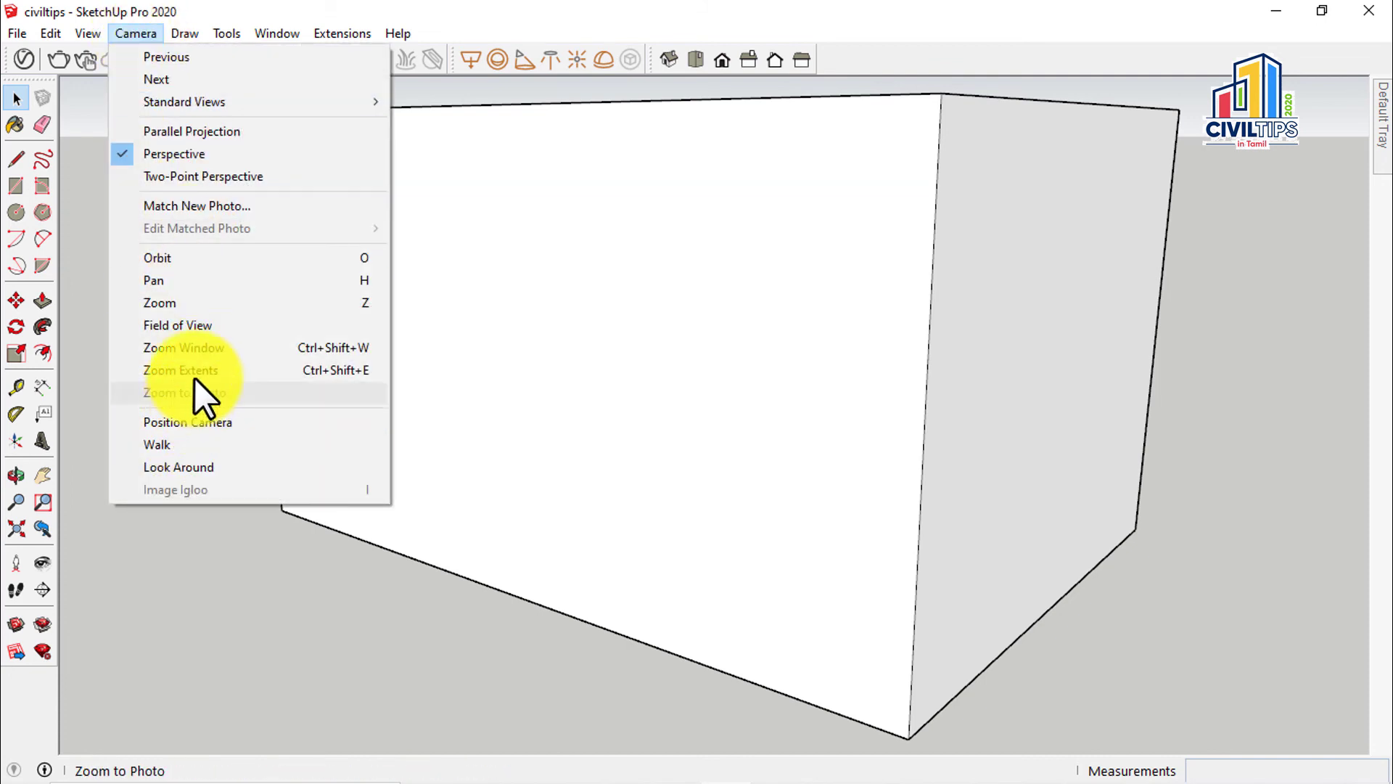